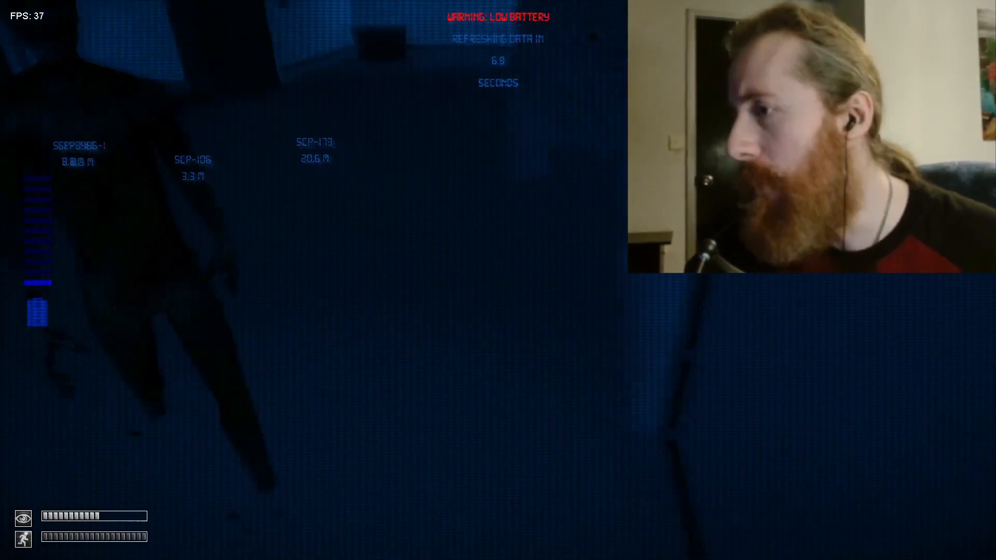
Leave the item view and return to the night-vision corridor.
key(Escape)
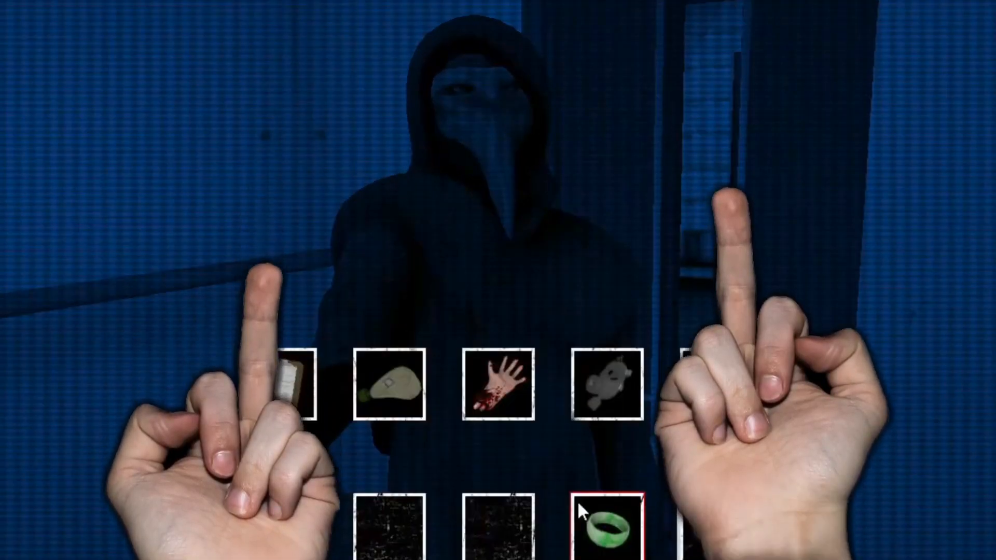
click(617, 530)
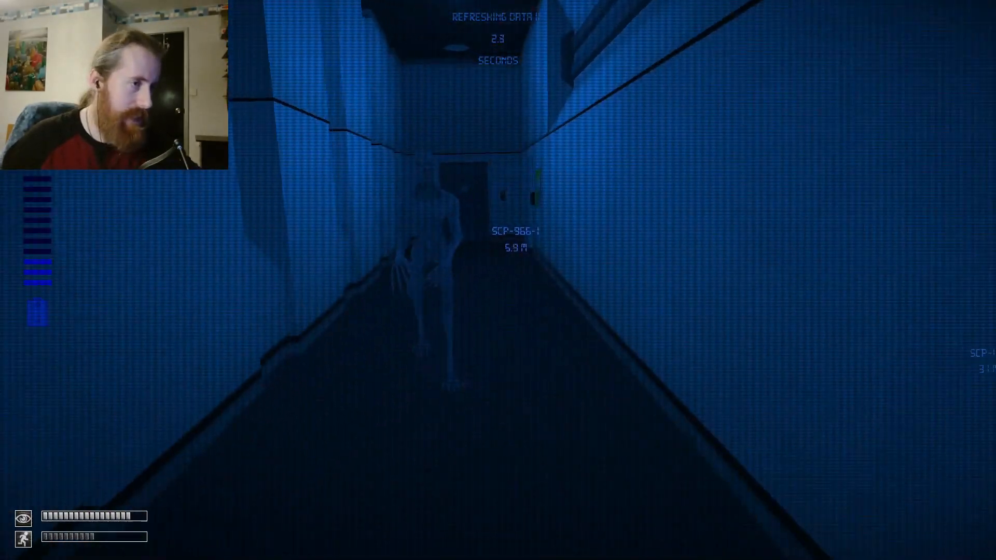
mouse_move(498, 280)
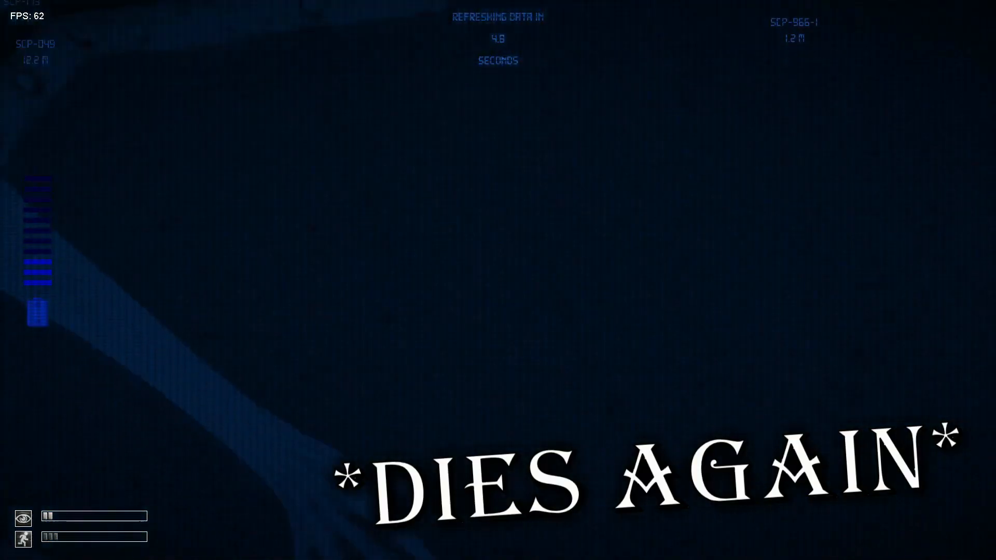
Enable noclip by entering the noclip command in the console twice.
key(Escape)
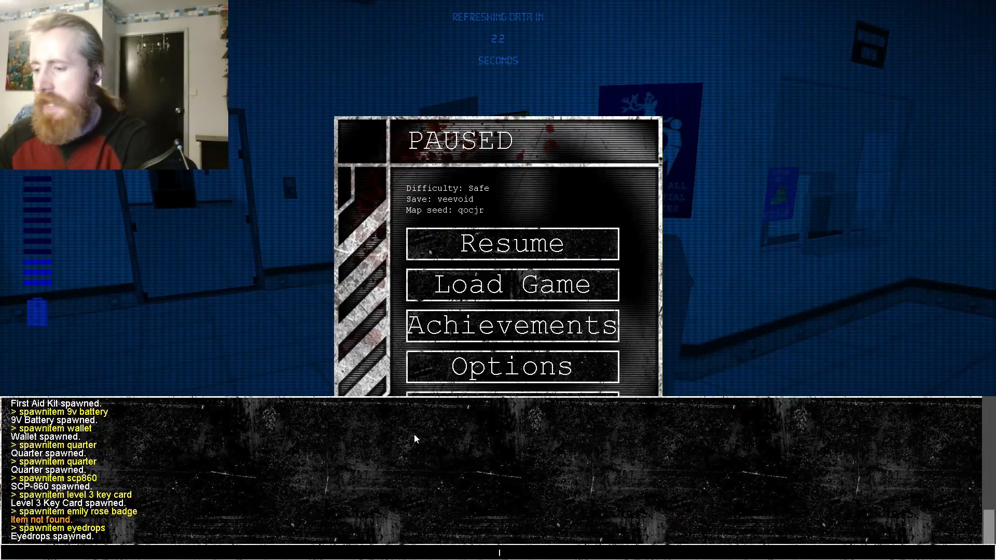
text(noclip)
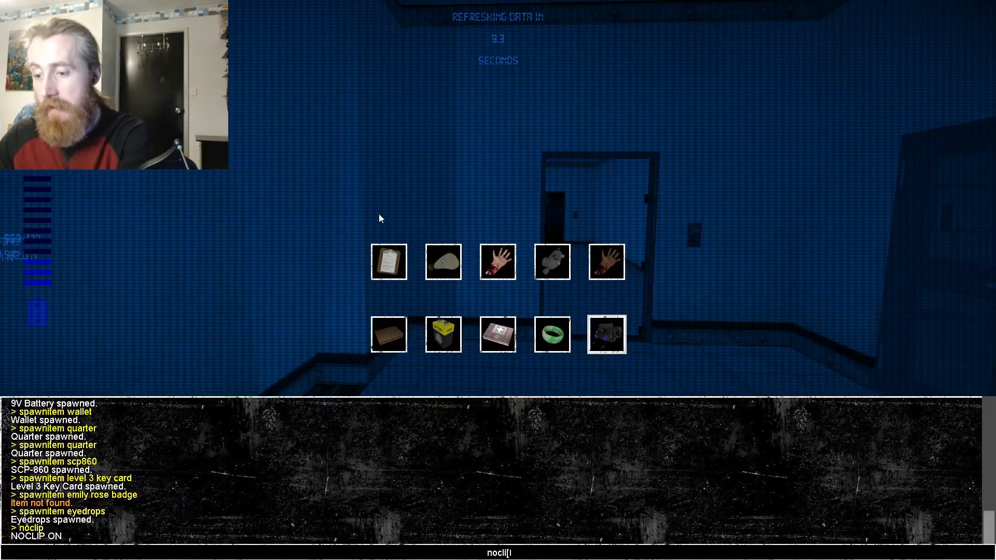
key(Escape)
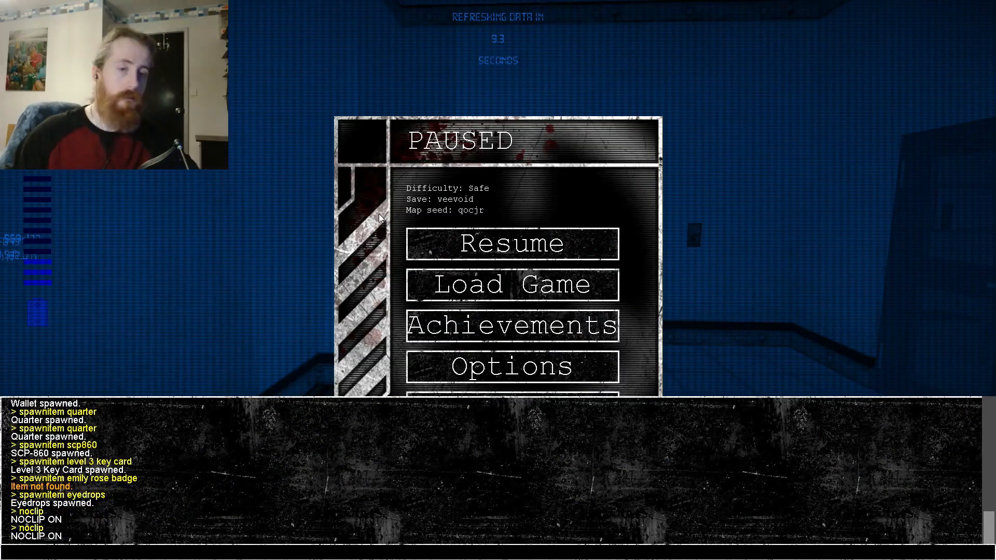
click(510, 243)
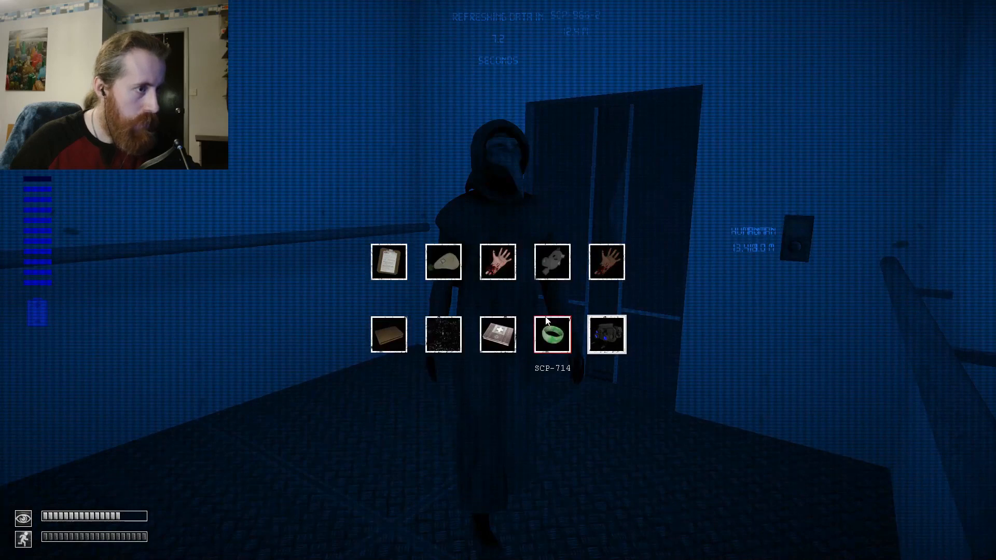
click(551, 334)
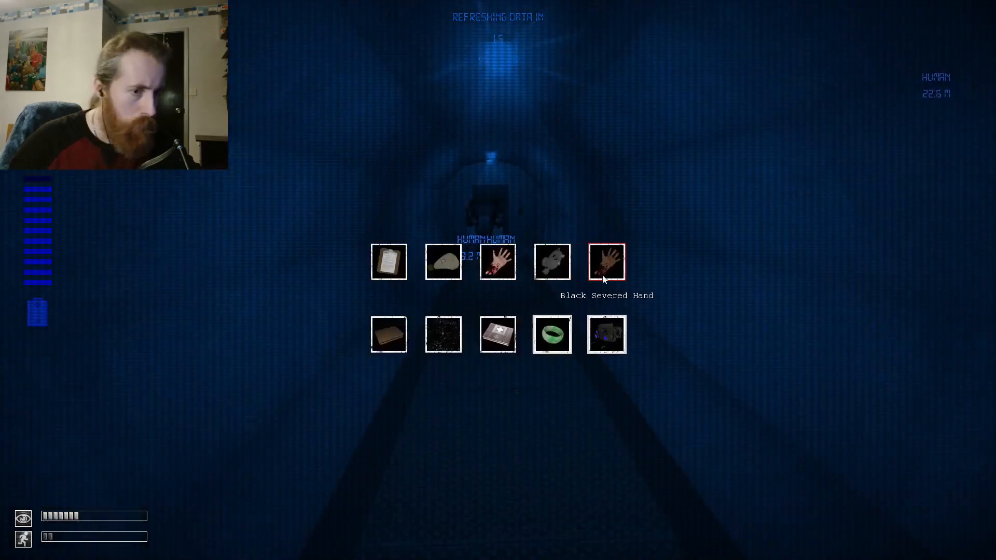
click(551, 334)
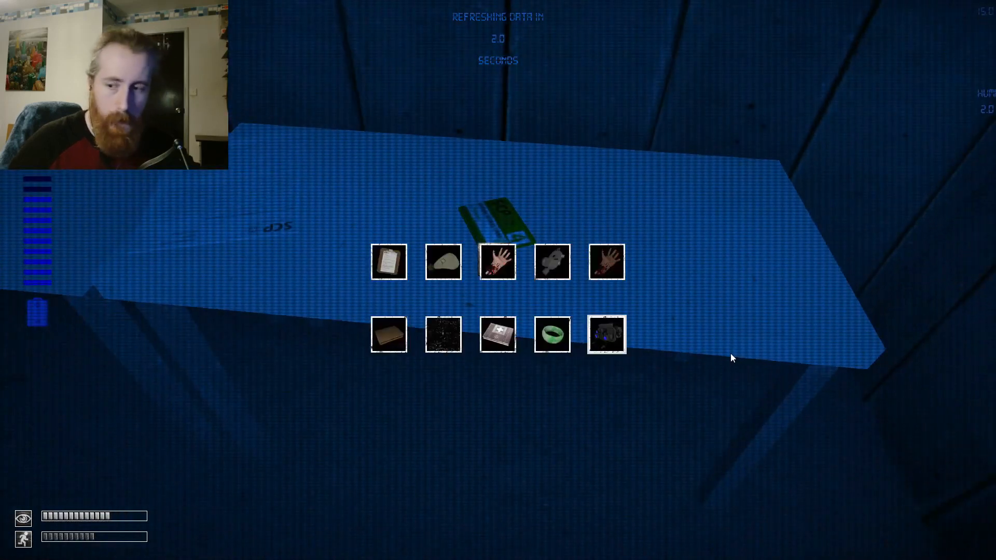
mouse_move(727, 353)
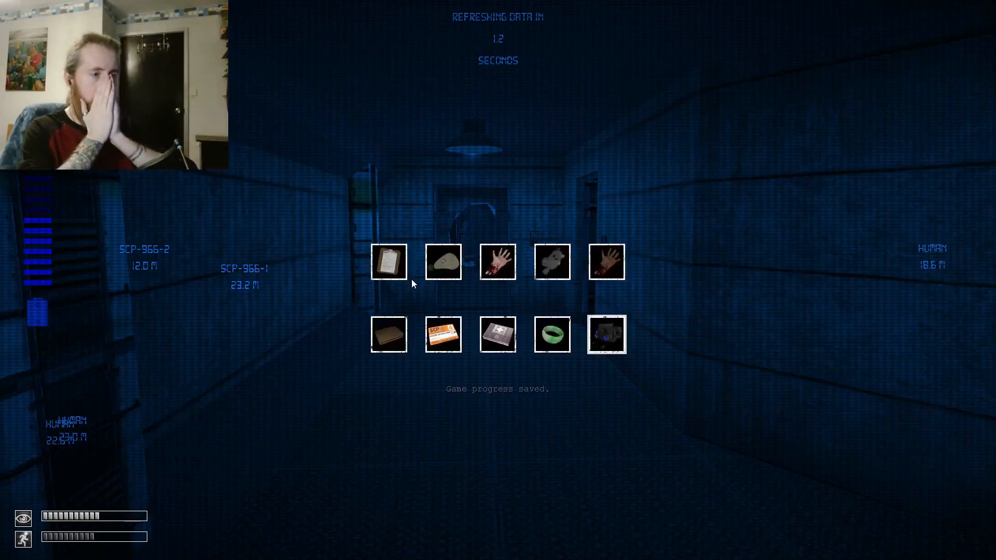
mouse_move(443, 335)
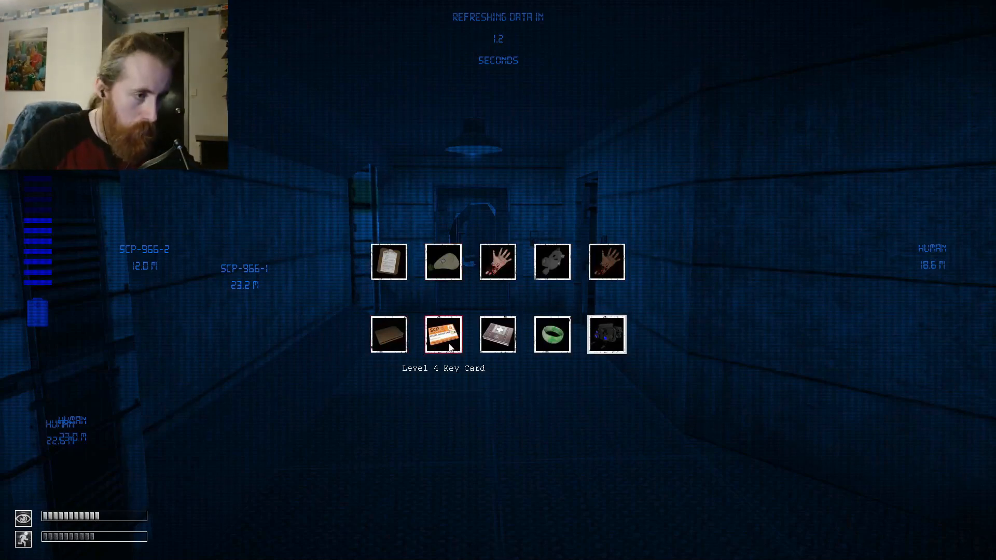
Drop the Level 4 Key Card into the wallet alongside the quarters and cards.
click(443, 334)
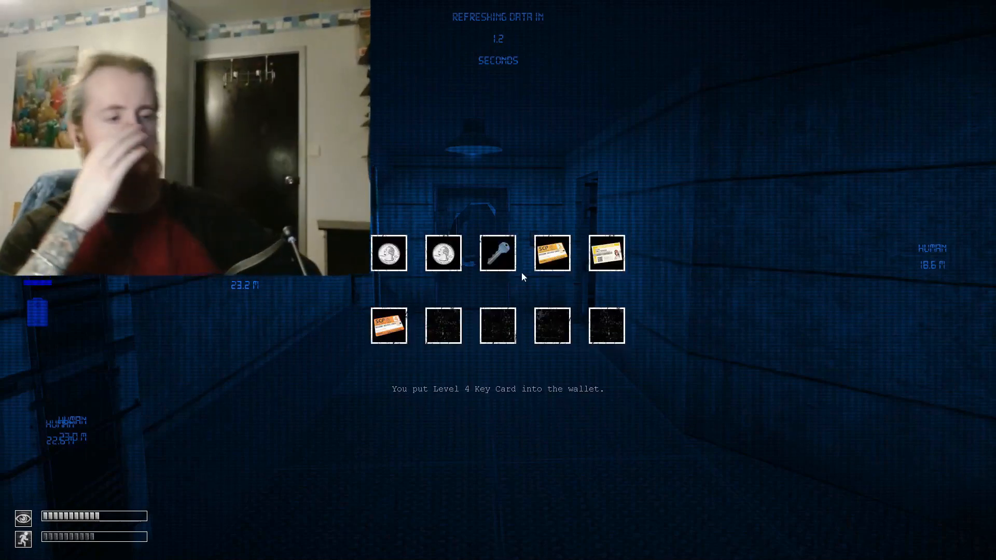